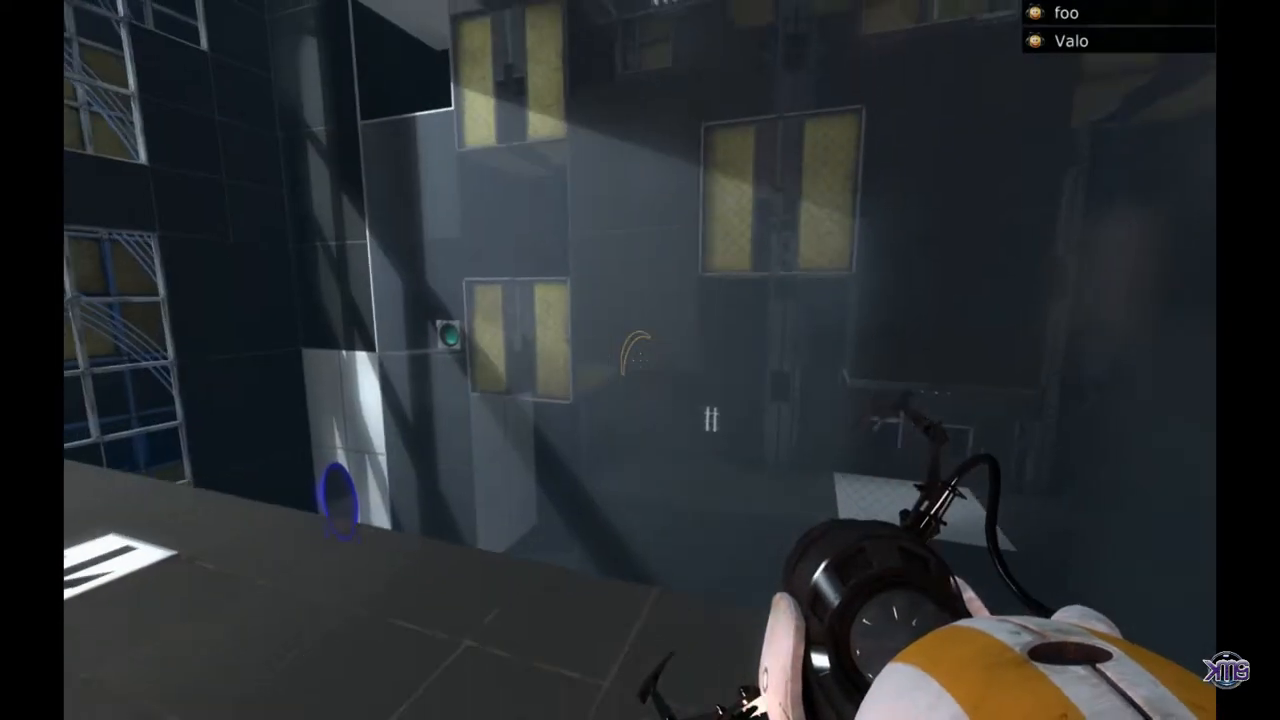
pyautogui.moveTo(640, 360)
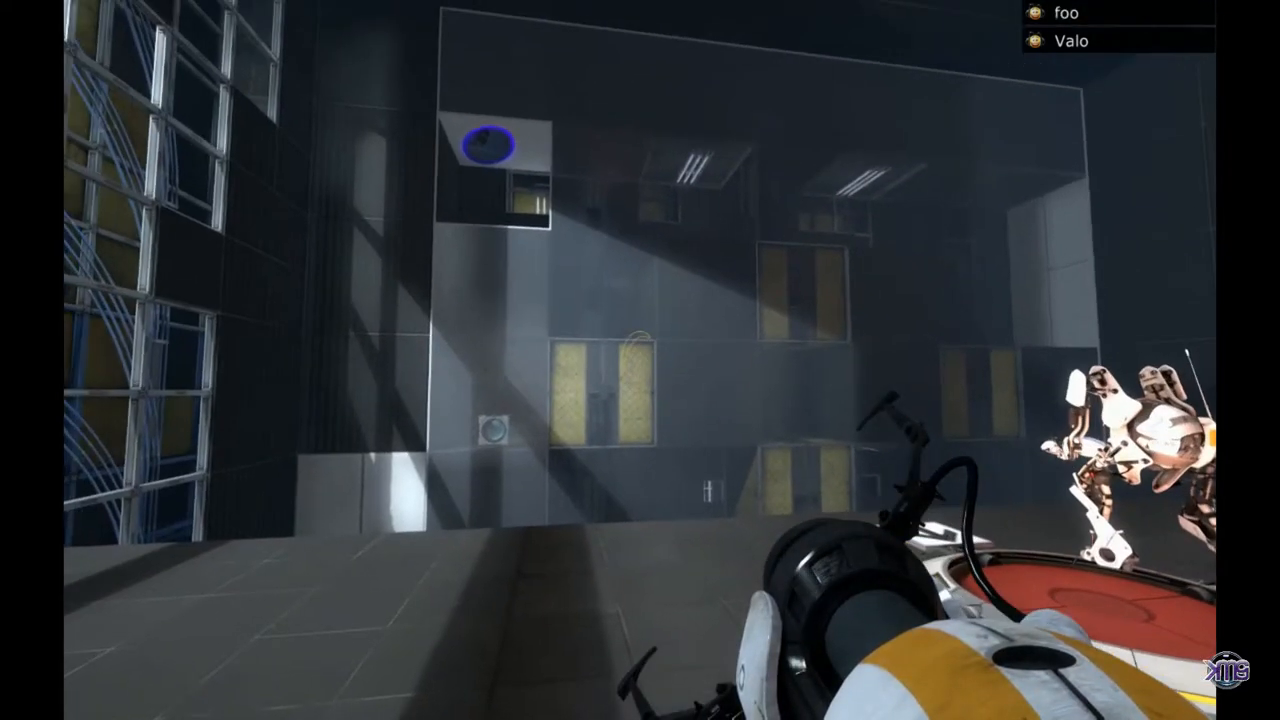
pyautogui.moveTo(640, 360)
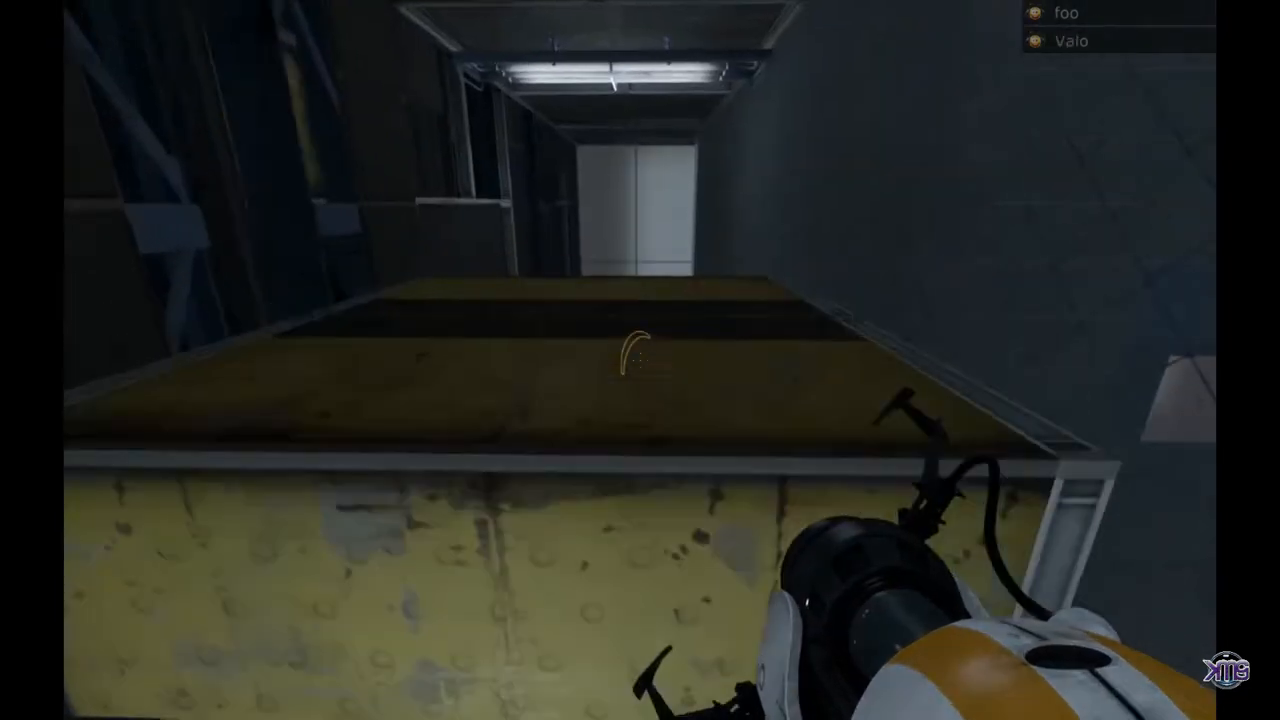
pyautogui.moveTo(640, 360)
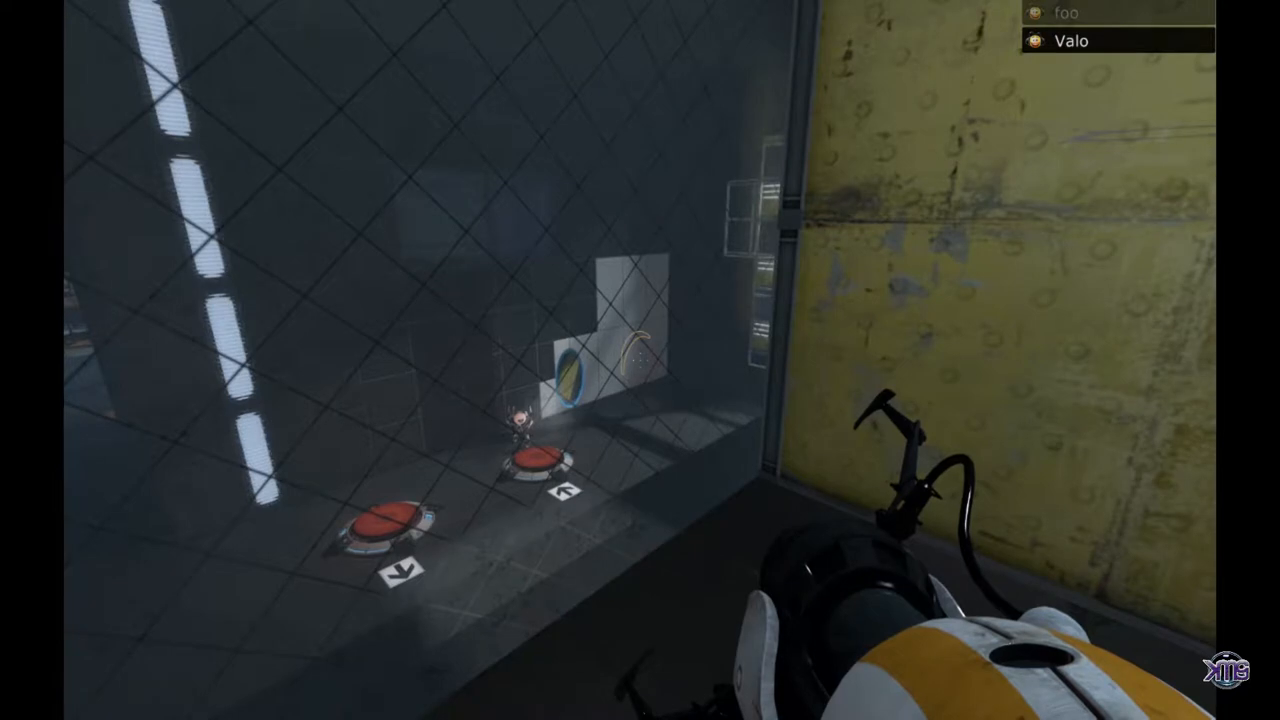
pyautogui.moveTo(640, 360)
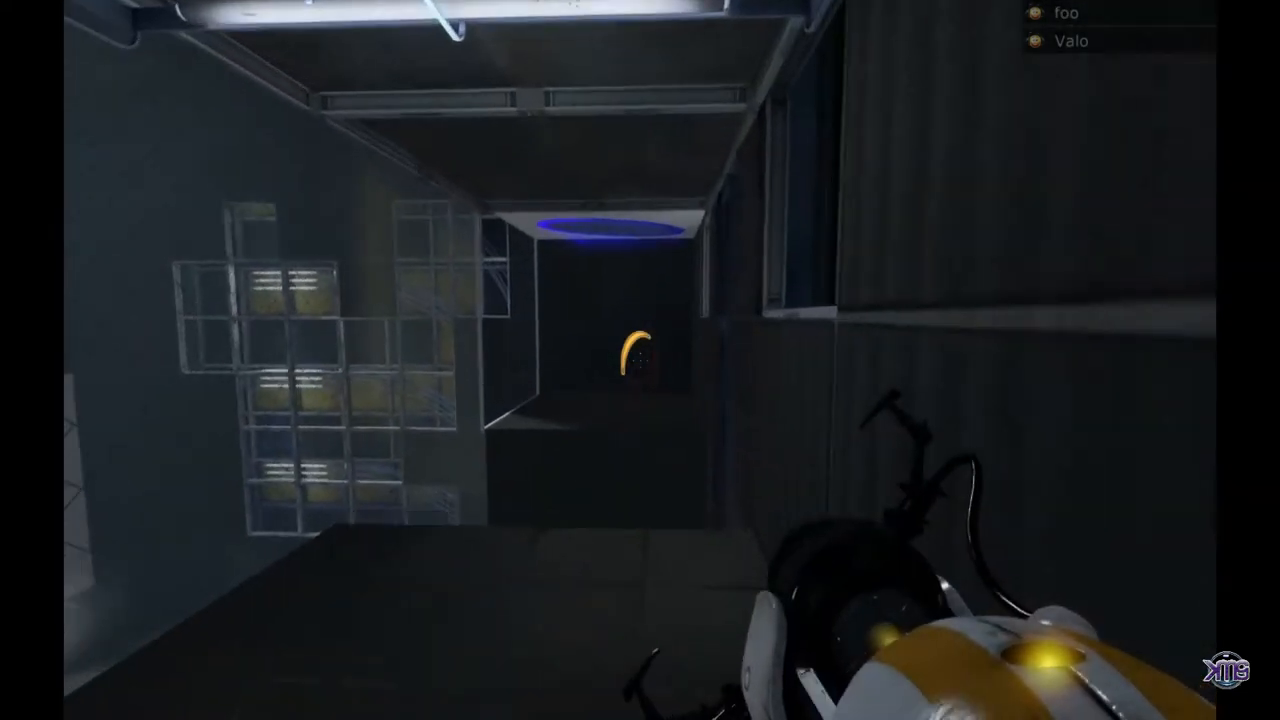
pyautogui.moveTo(640, 360)
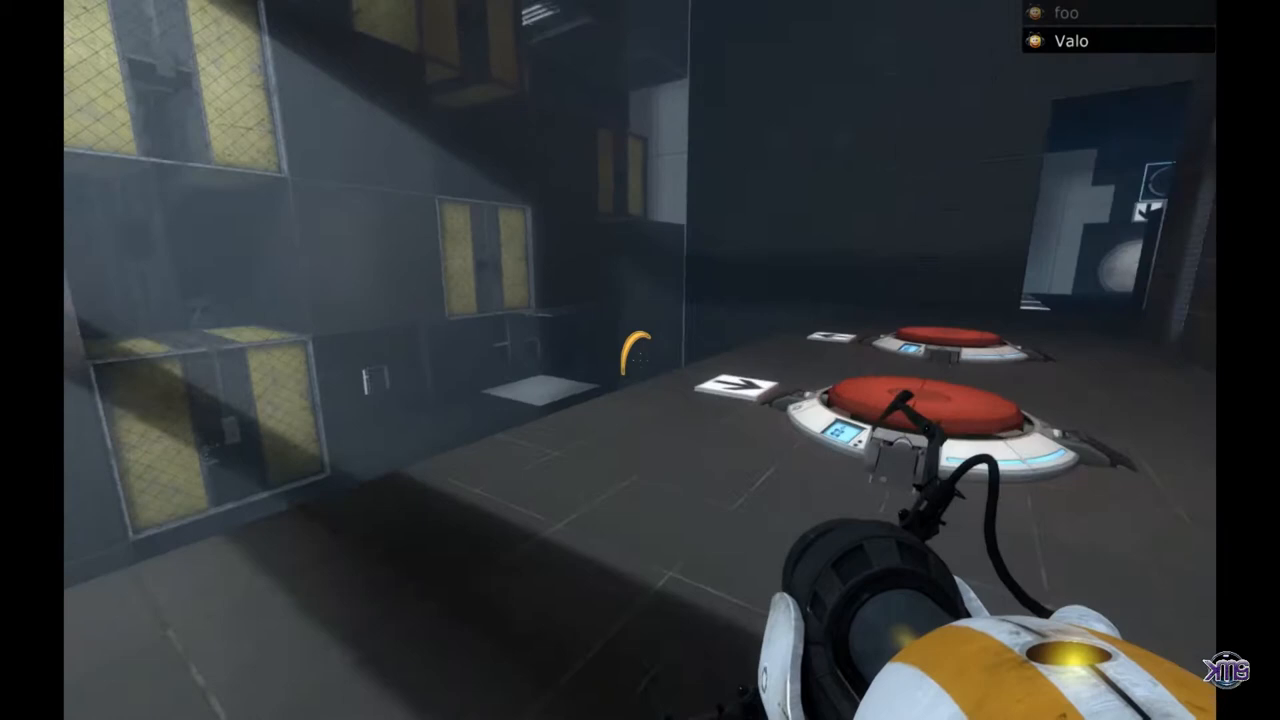
pyautogui.moveTo(640, 360)
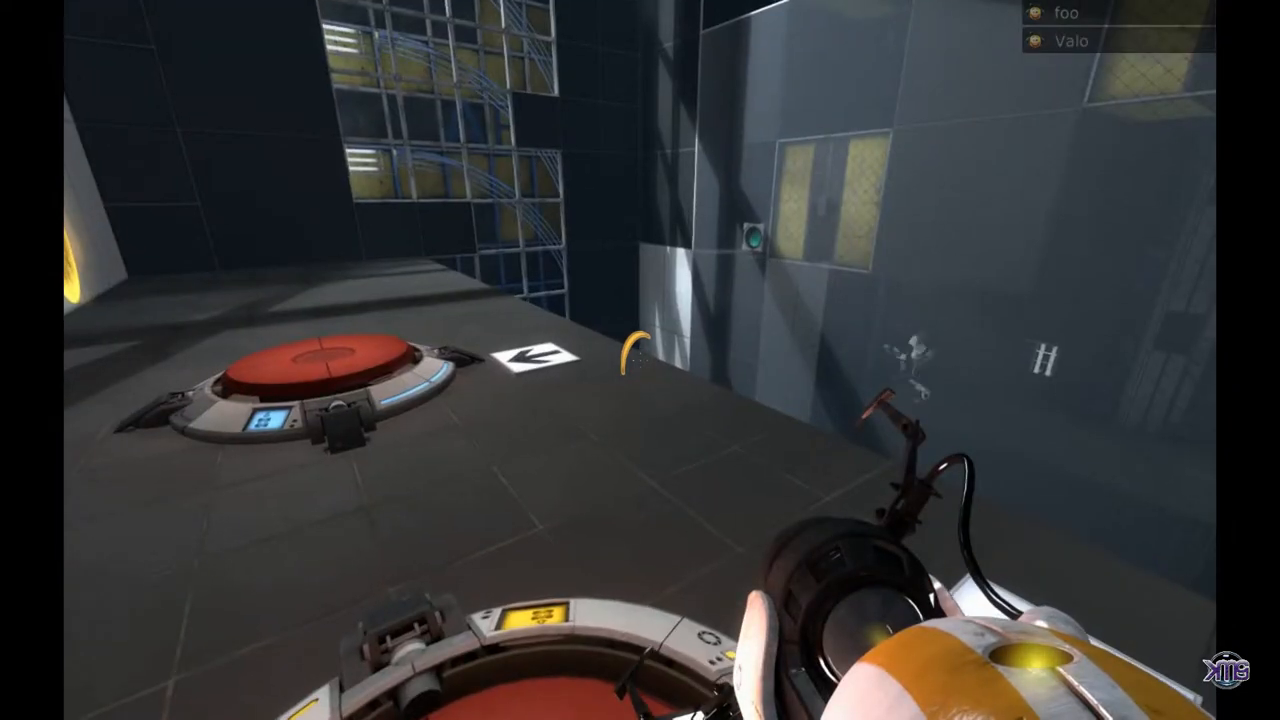
pyautogui.moveTo(640, 360)
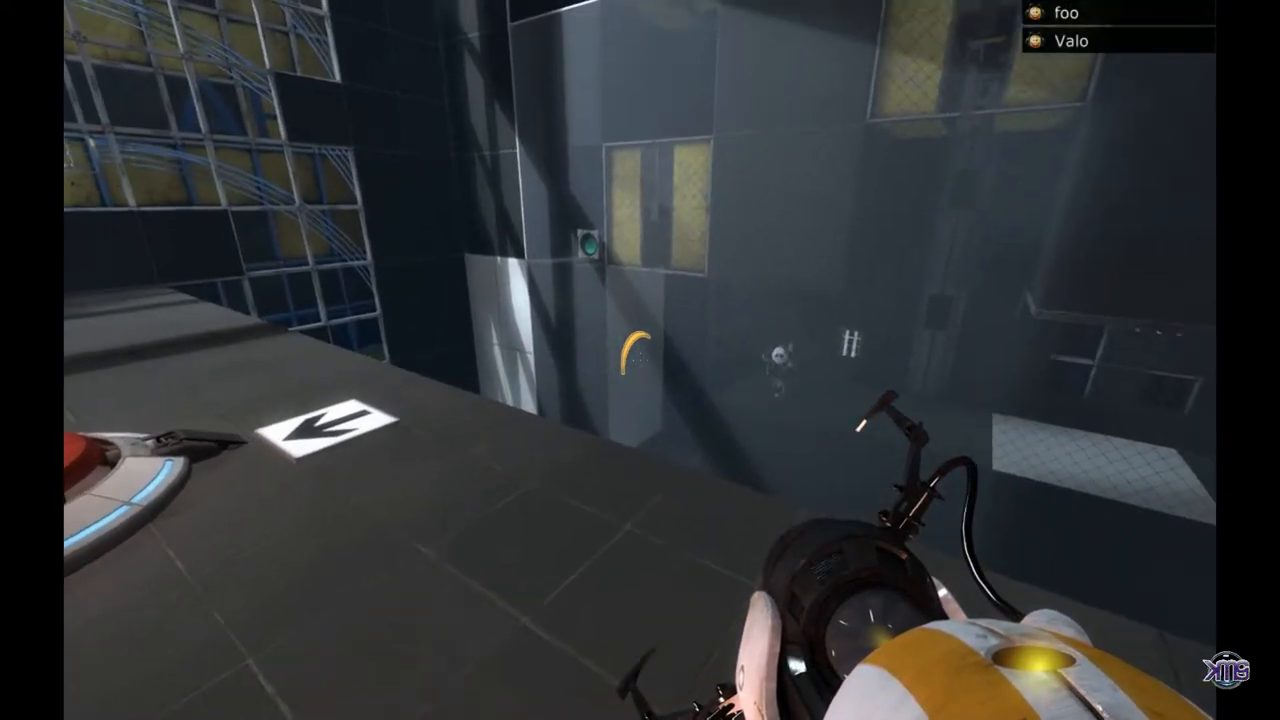
pyautogui.moveTo(640, 360)
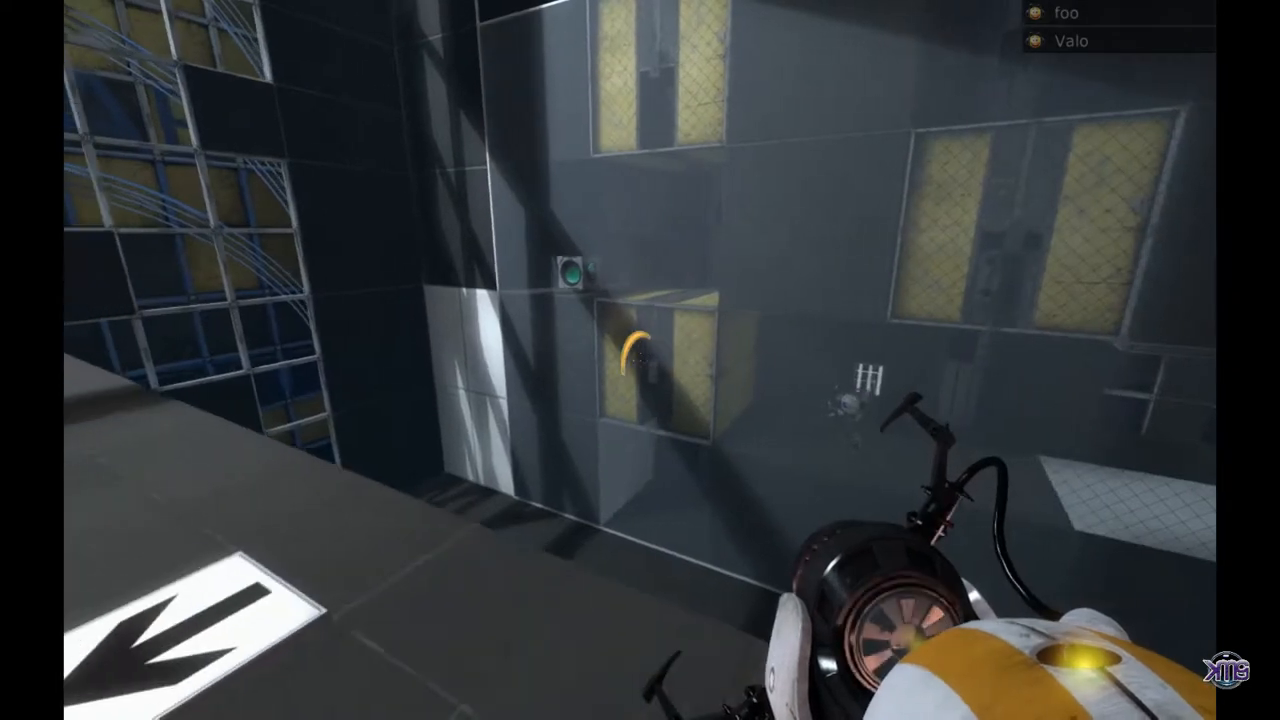
pyautogui.moveTo(640, 360)
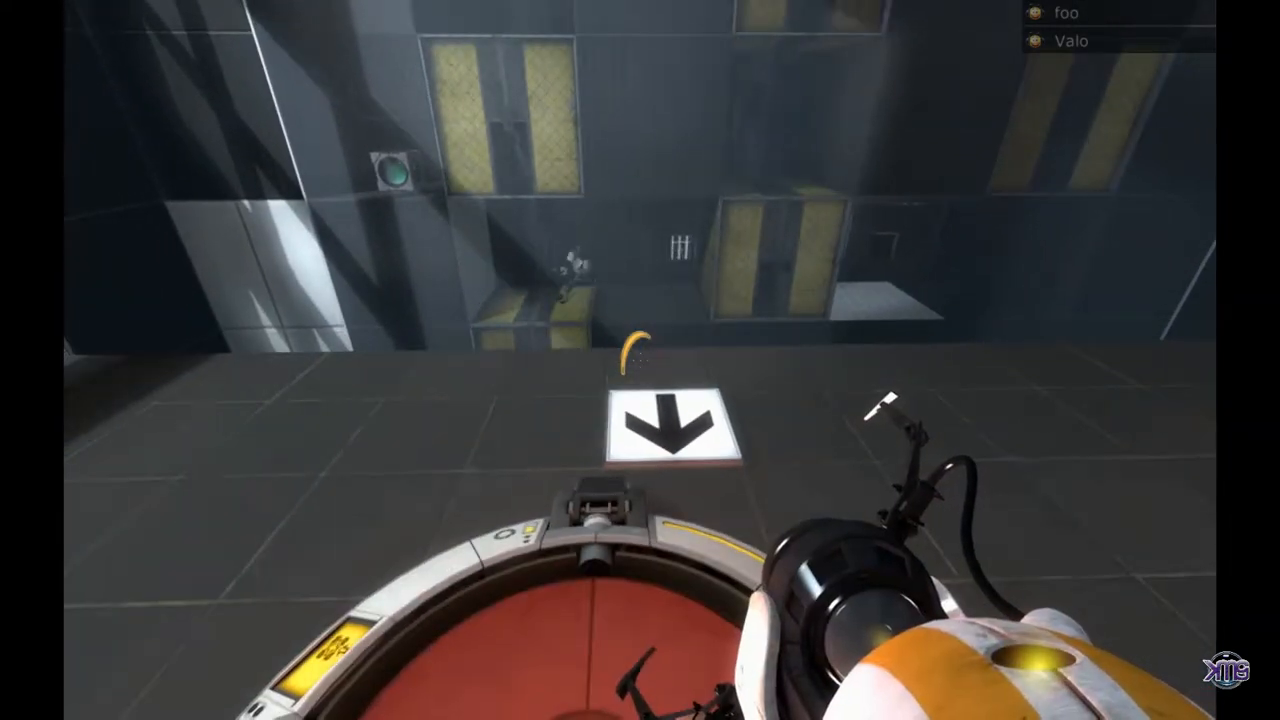
pyautogui.moveTo(640, 360)
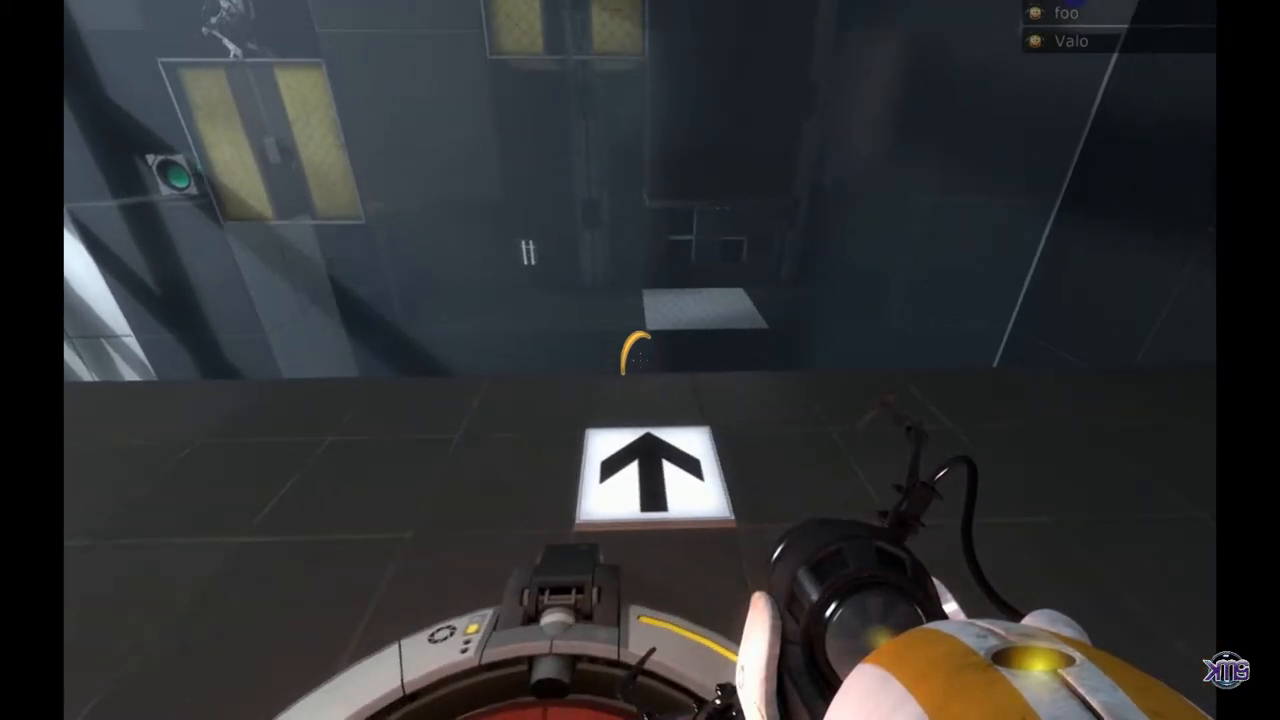
pyautogui.moveTo(640, 360)
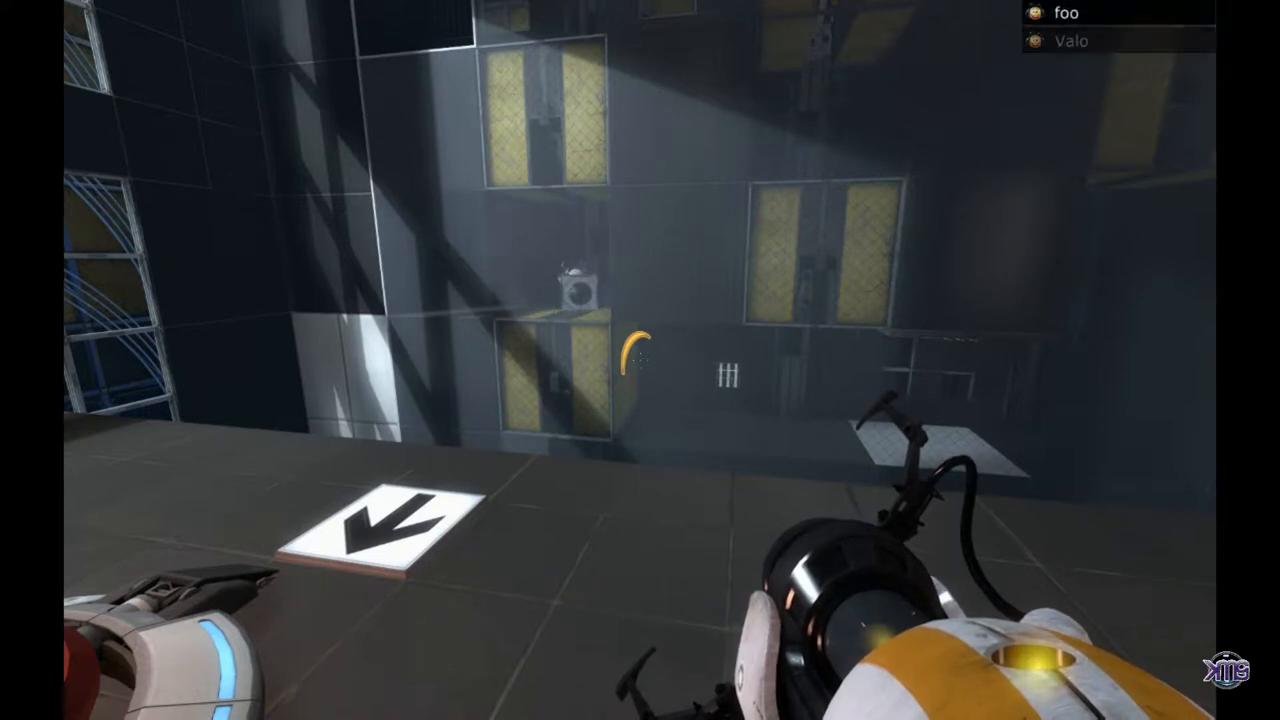
pyautogui.moveTo(640, 360)
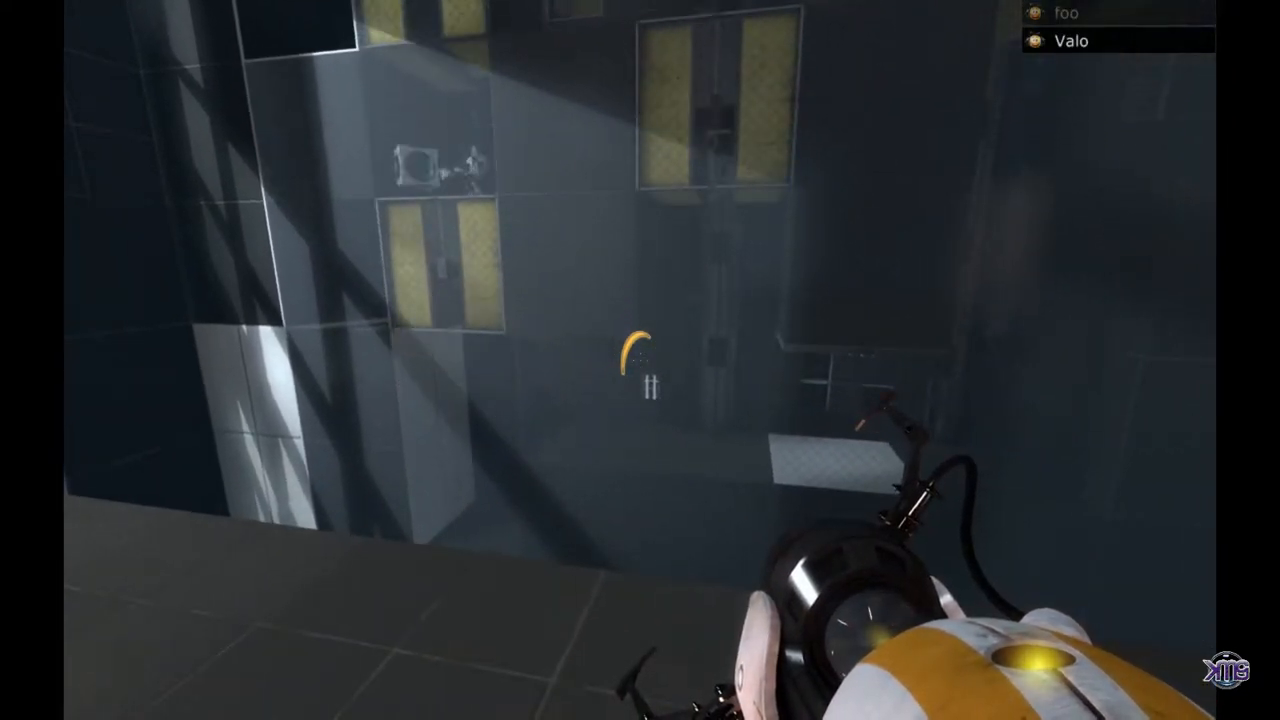
pyautogui.moveTo(640, 360)
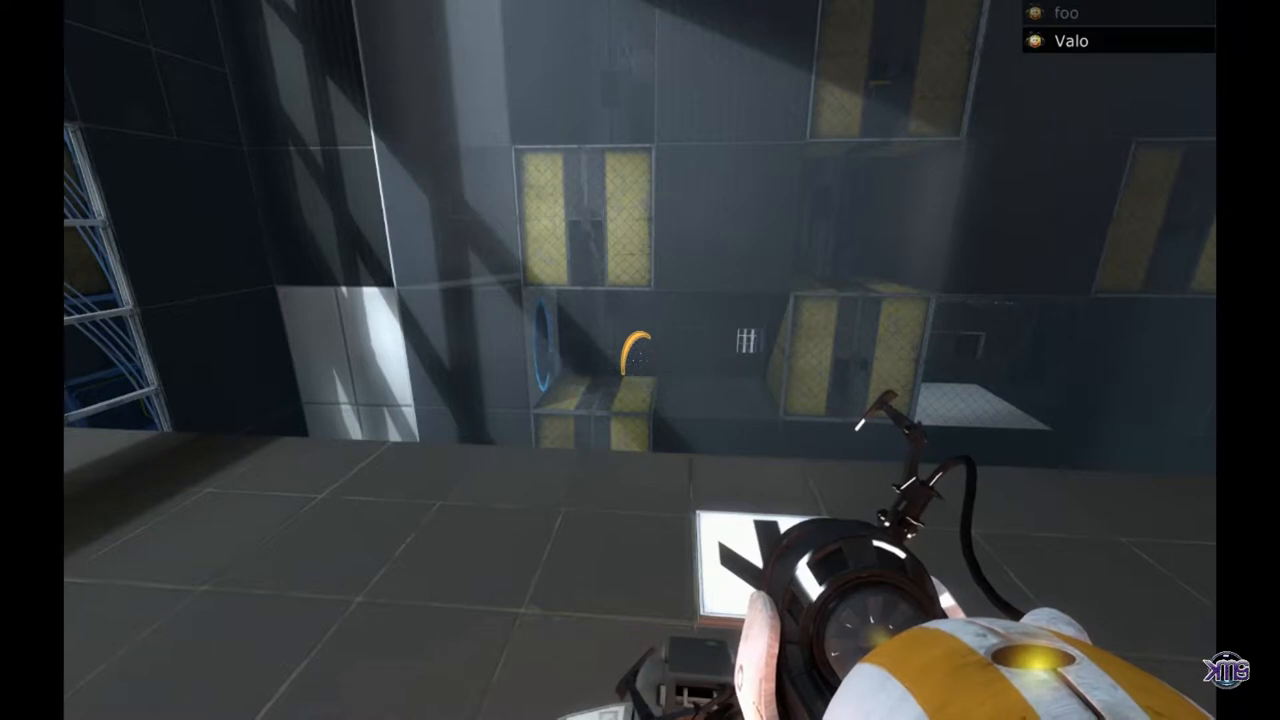
pyautogui.moveTo(640, 360)
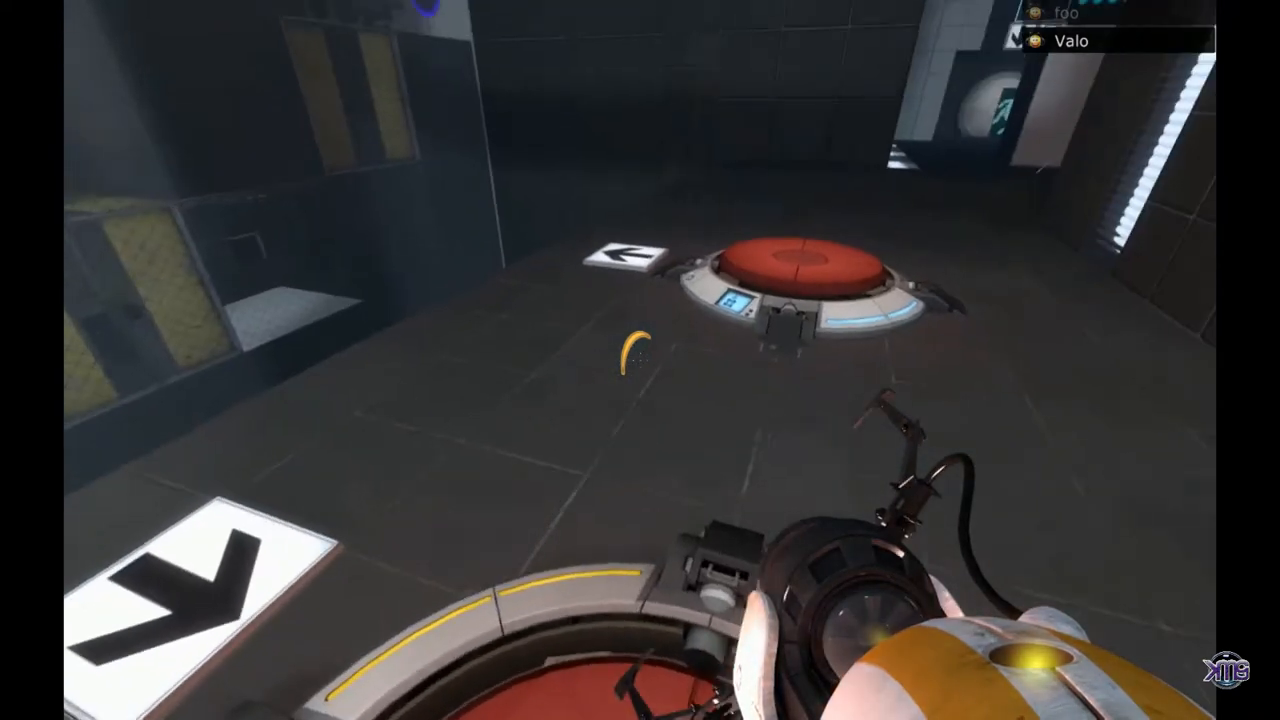
pyautogui.moveTo(640, 360)
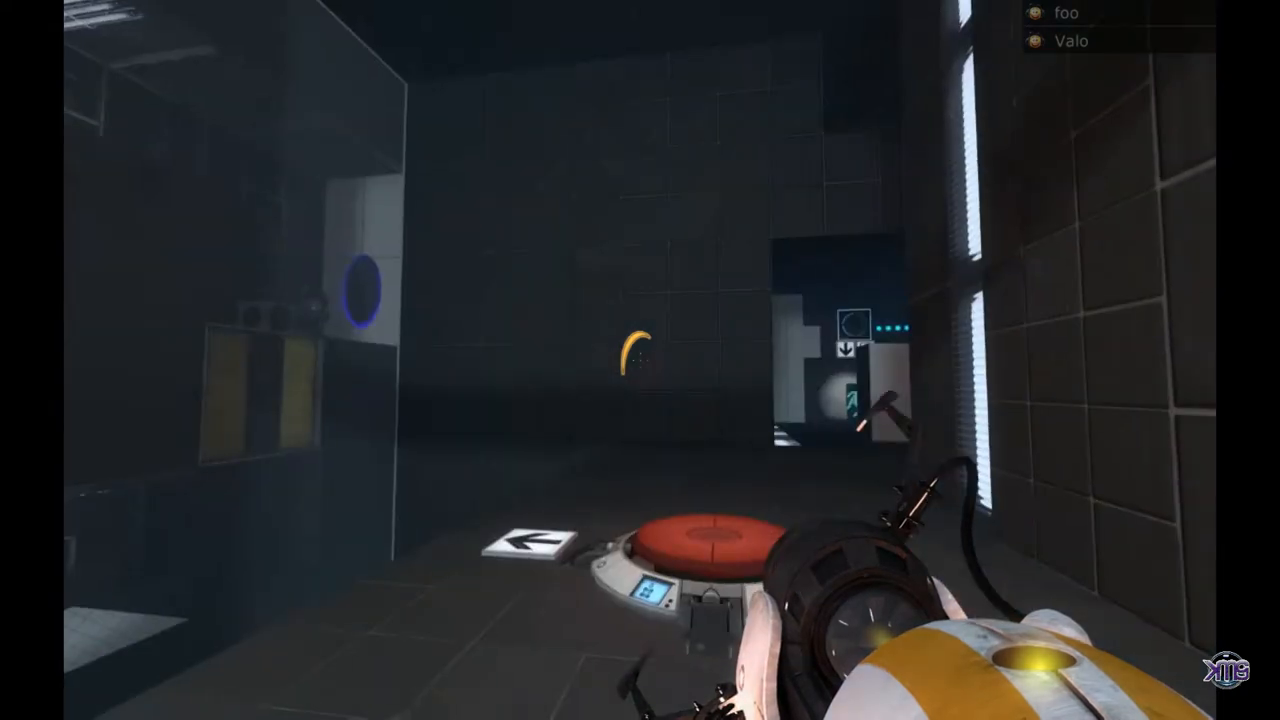
pyautogui.moveTo(400, 360)
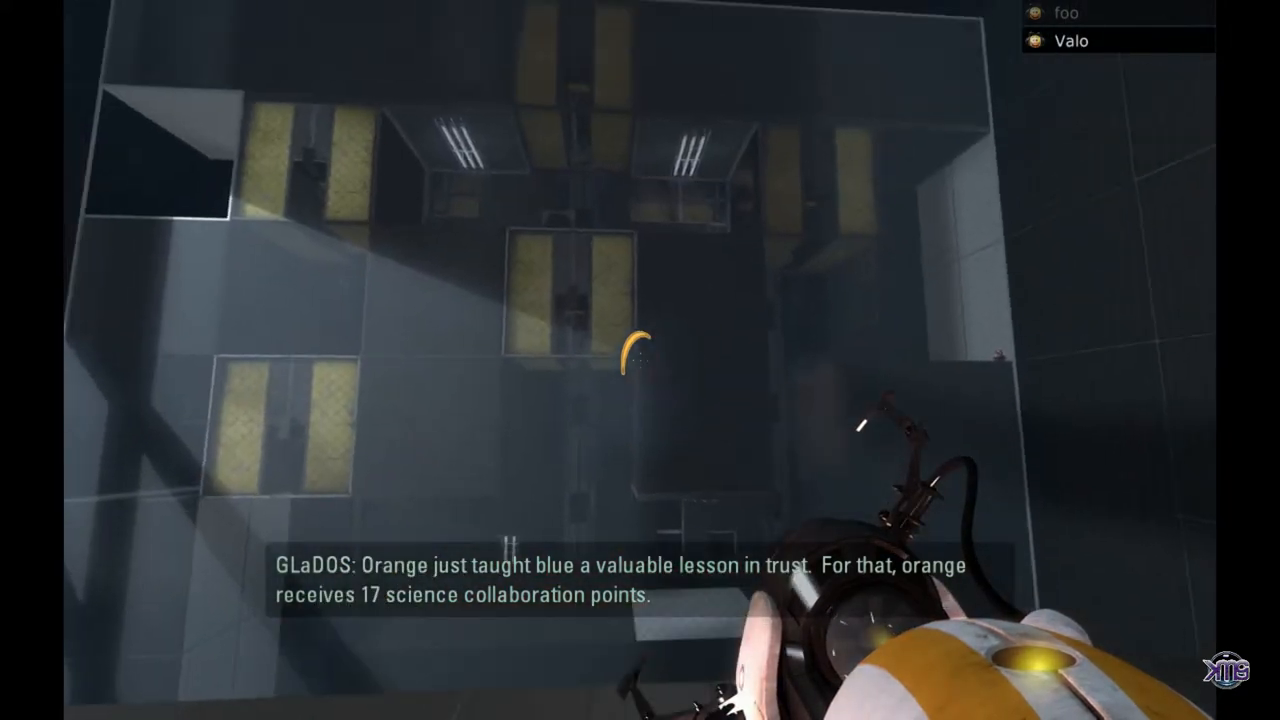
pyautogui.moveTo(640, 360)
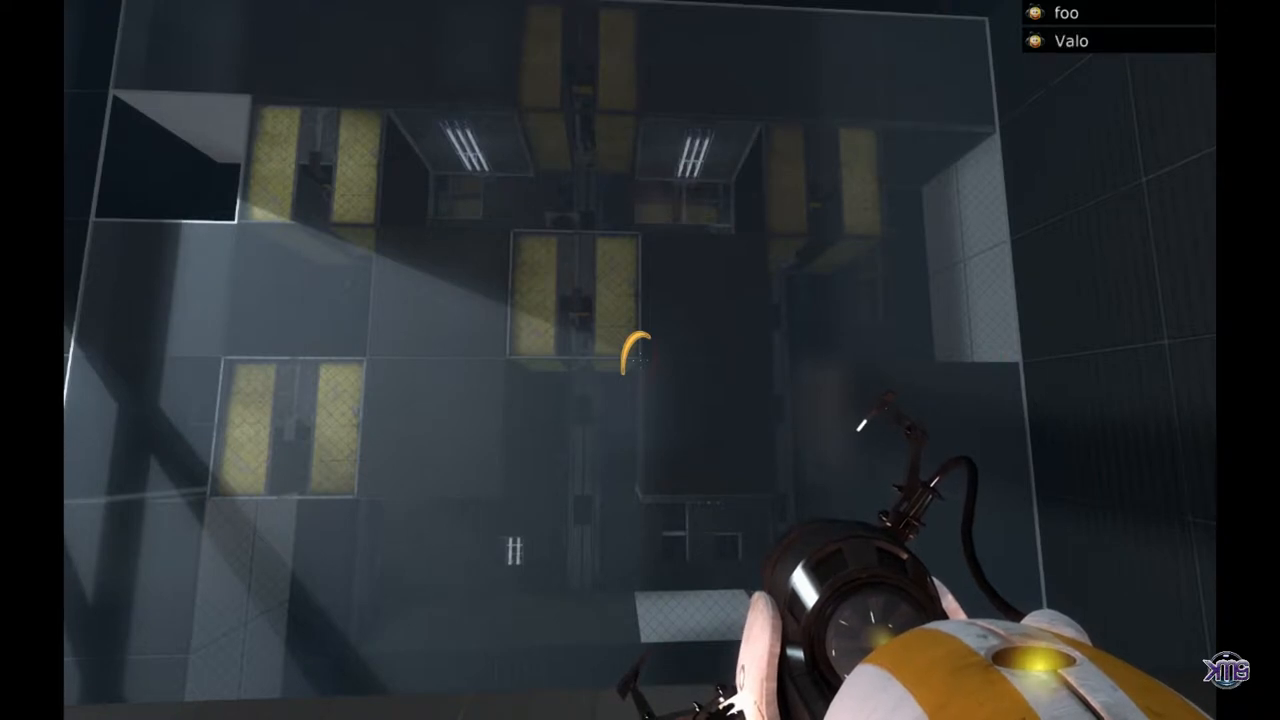
pyautogui.moveTo(640, 360)
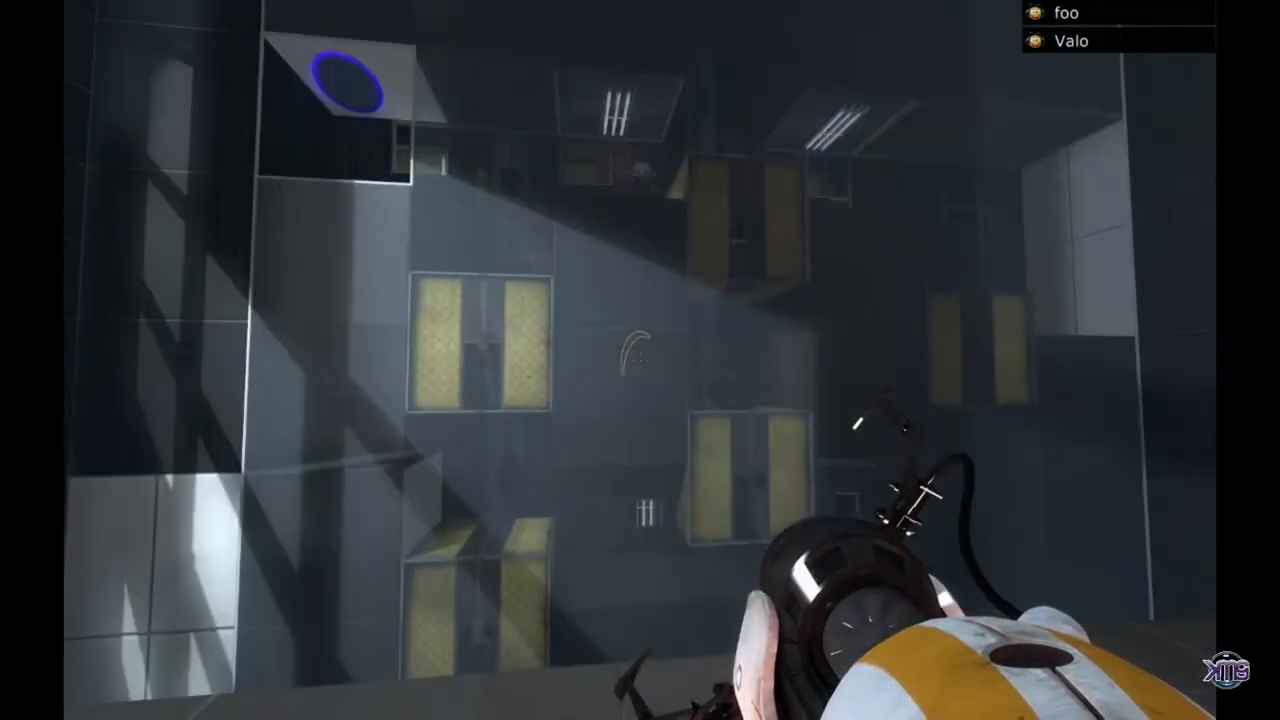
pyautogui.moveTo(640, 360)
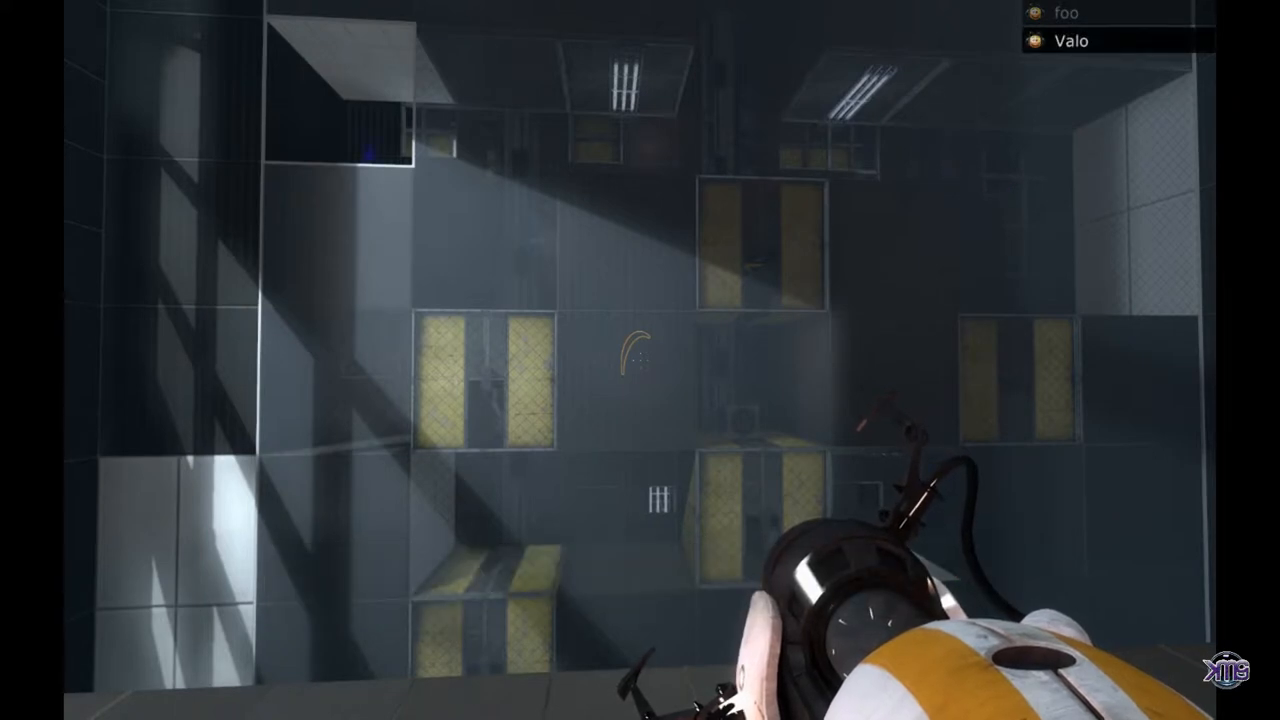
pyautogui.click(350, 80)
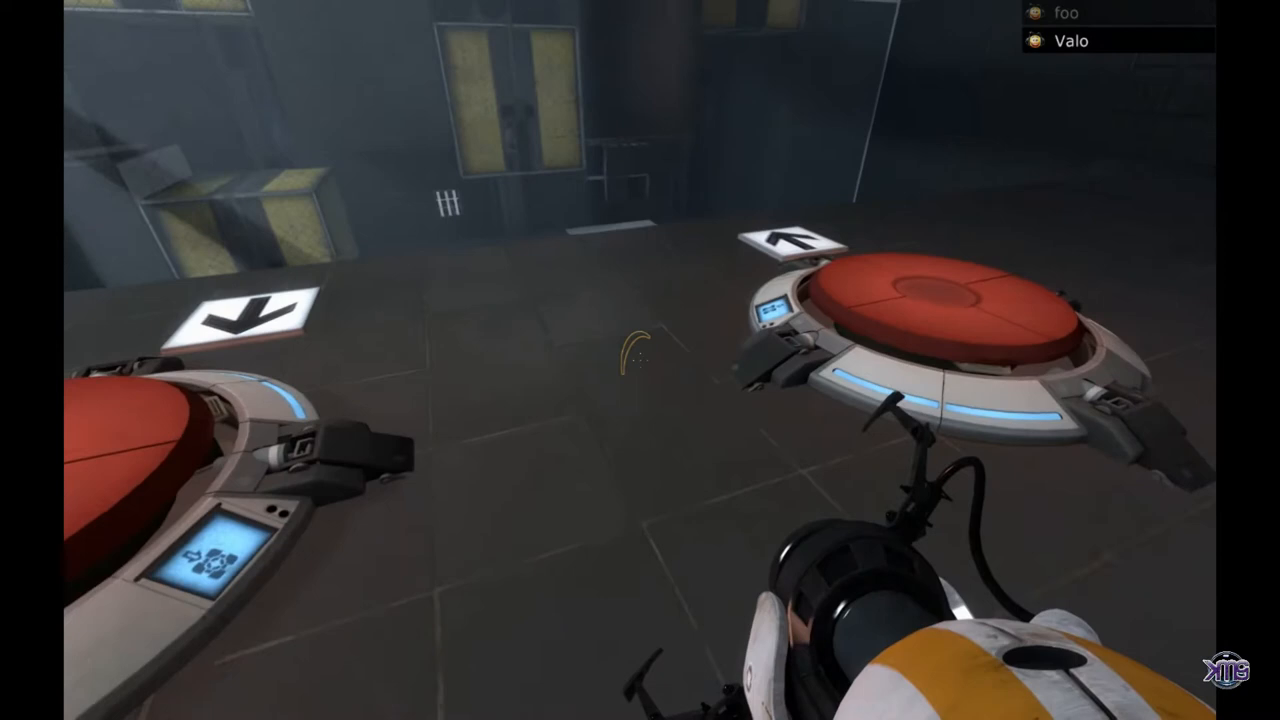
pyautogui.moveTo(640, 360)
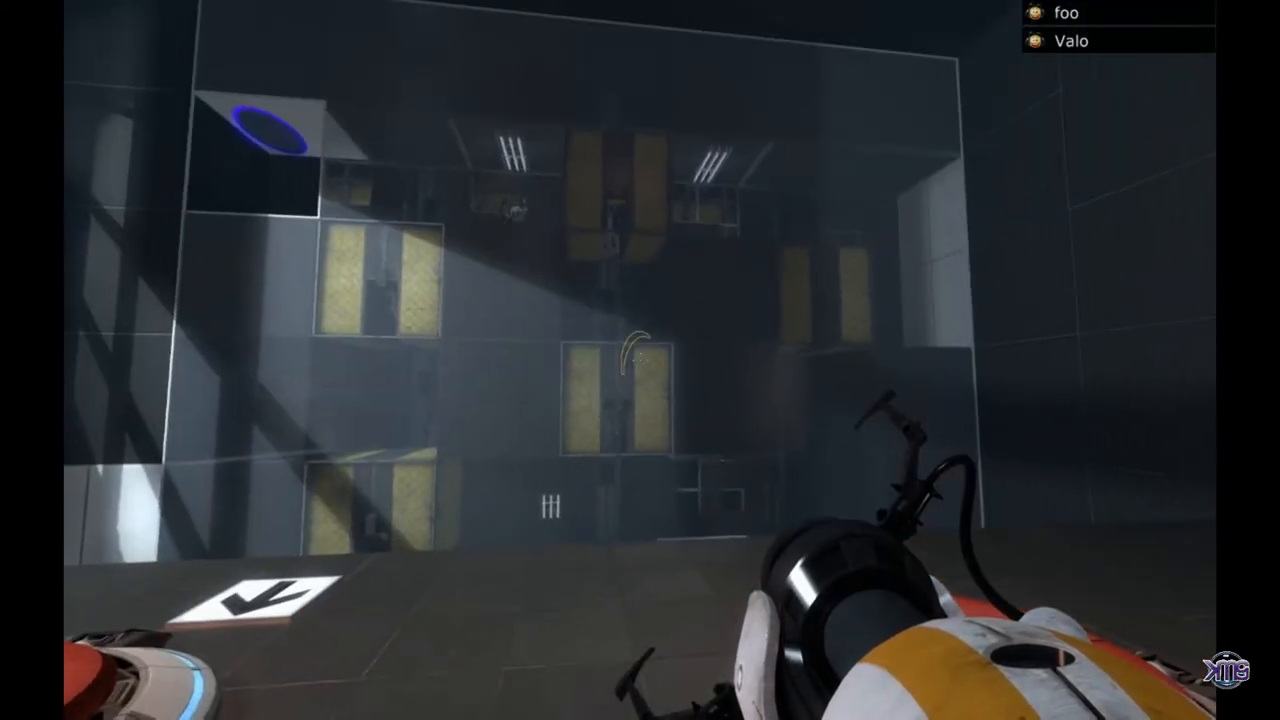
pyautogui.moveTo(640, 360)
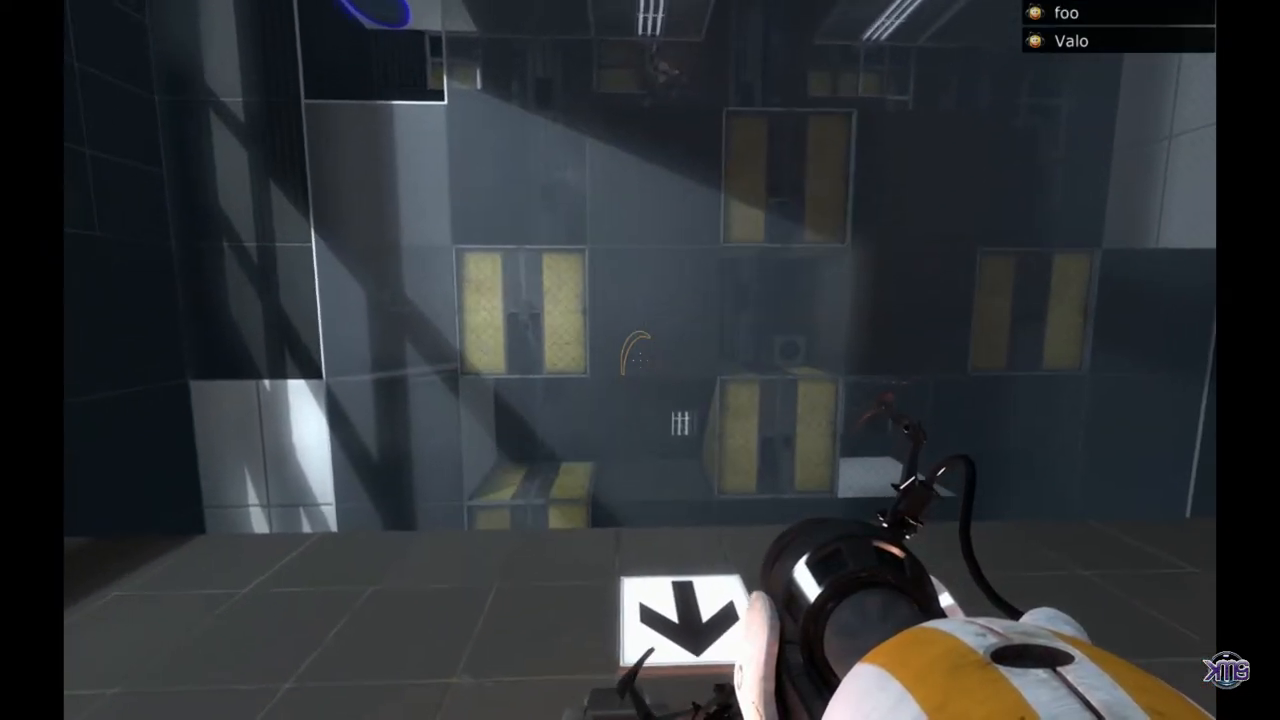
pyautogui.moveTo(640, 360)
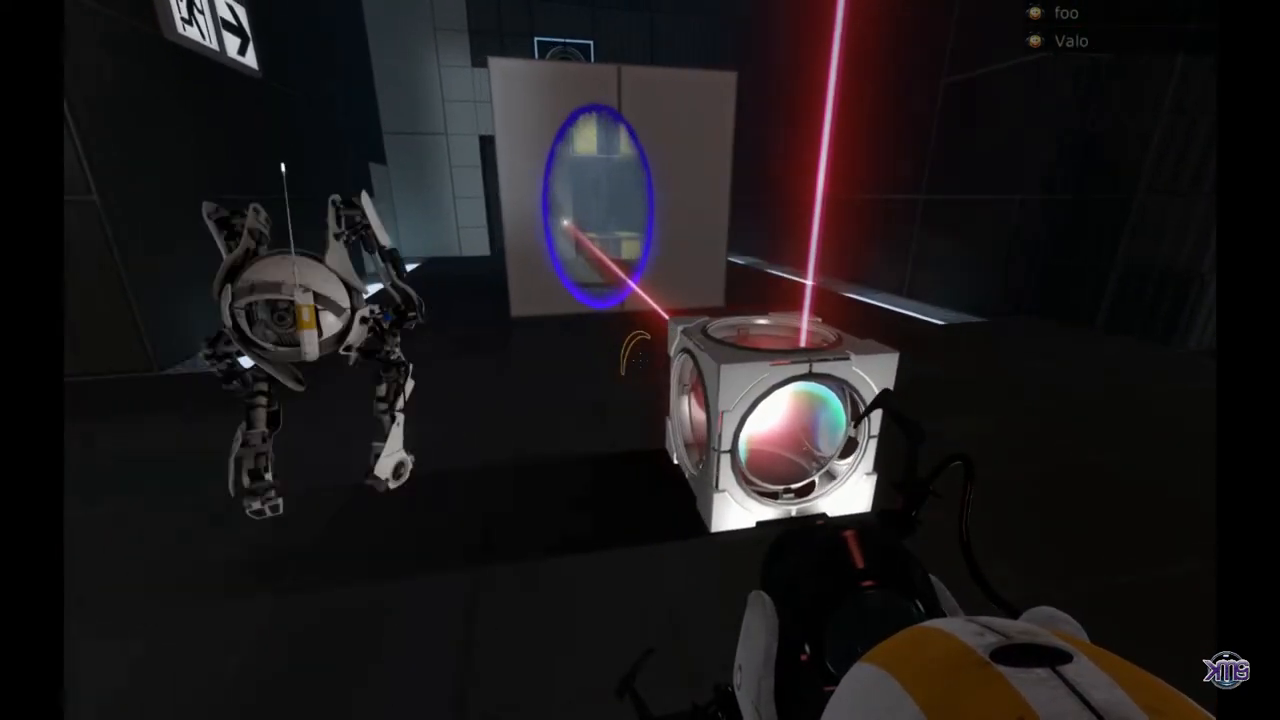
pyautogui.moveTo(640, 360)
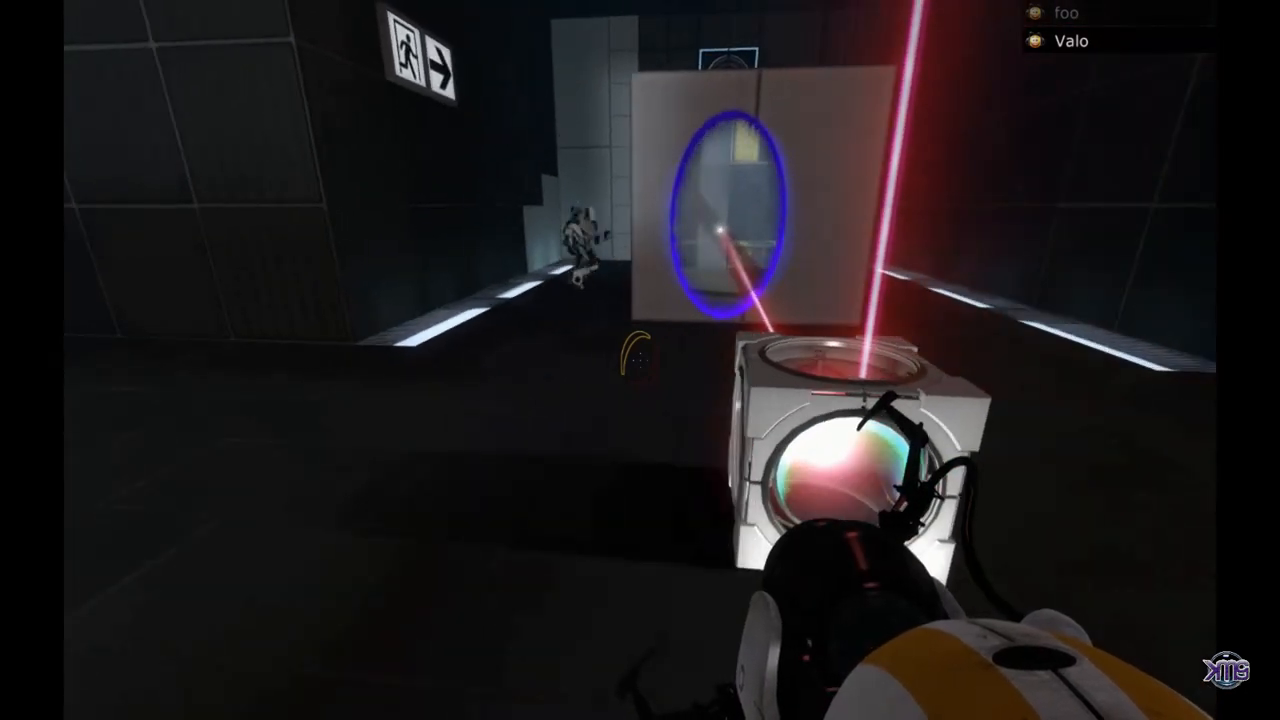